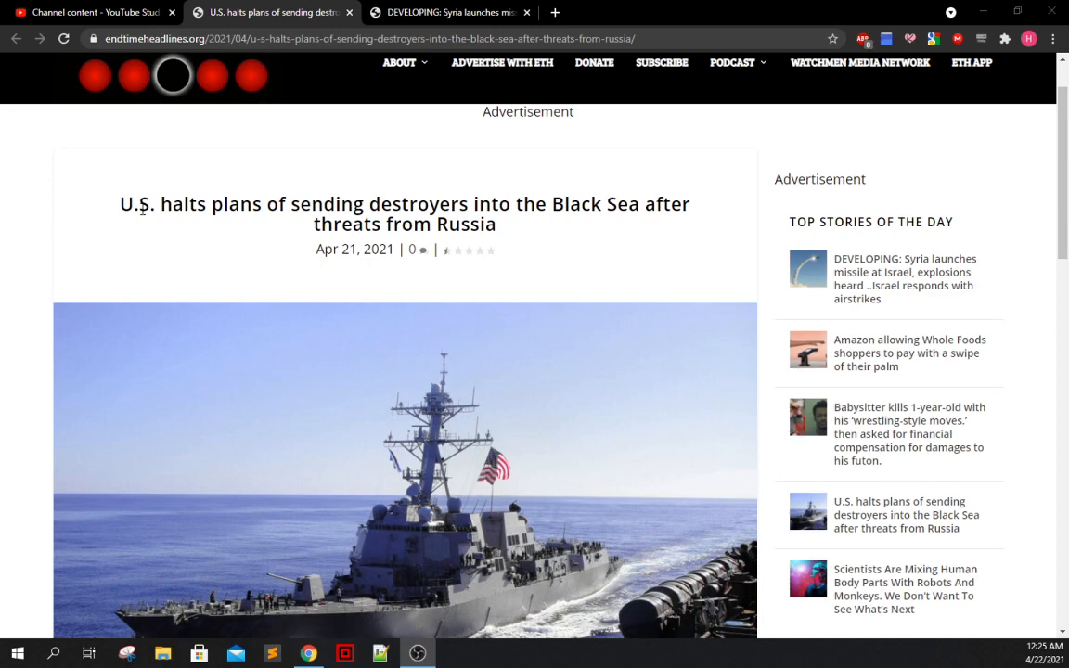
pyautogui.moveTo(14, 299)
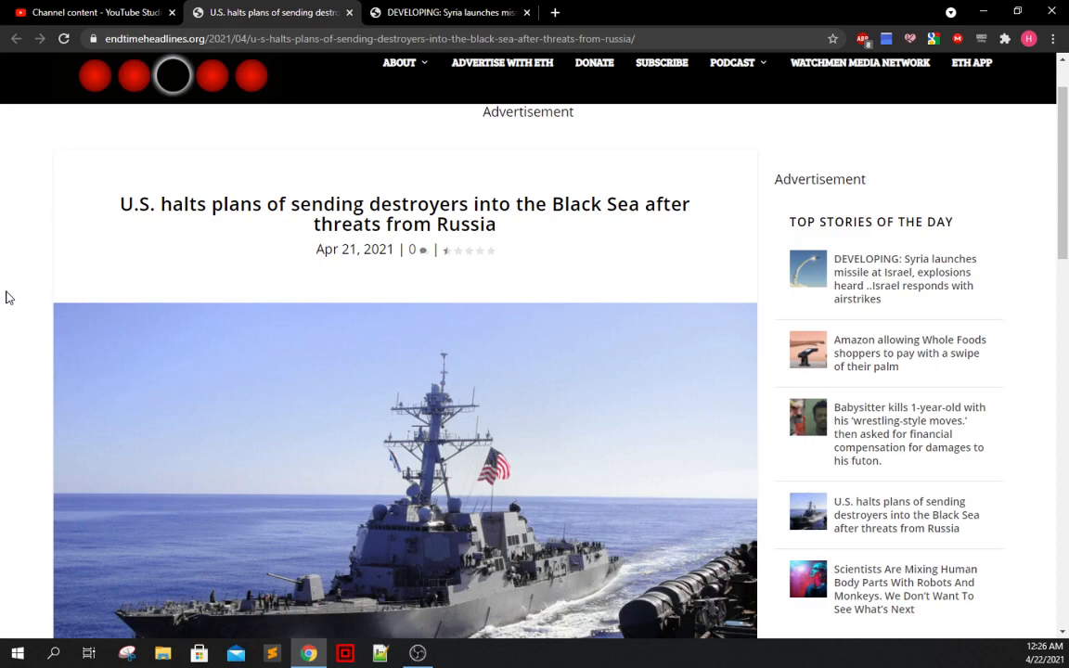
# Step: Scroll the destroyers article down to the end of its body text
pyautogui.scroll(-3)
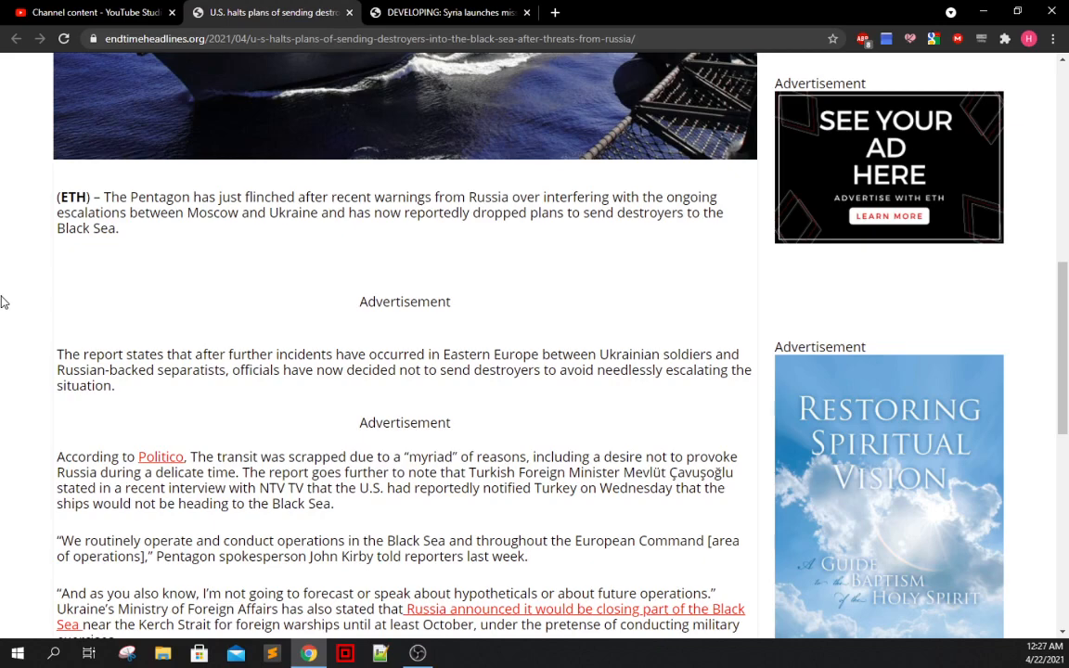
pyautogui.scroll(-3)
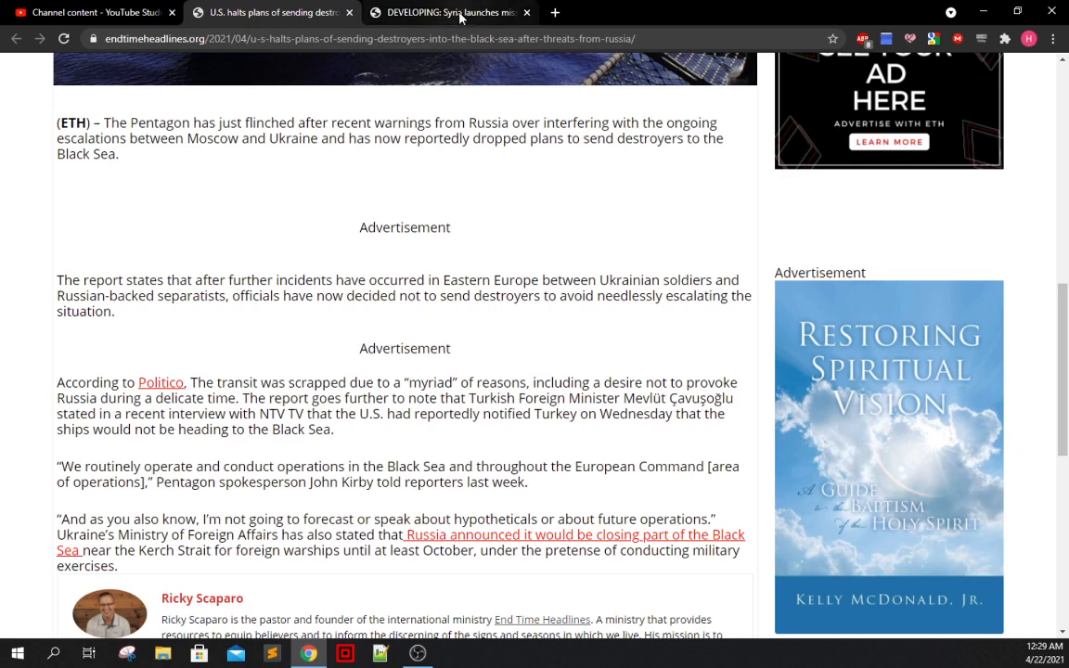
pyautogui.moveTo(450, 12)
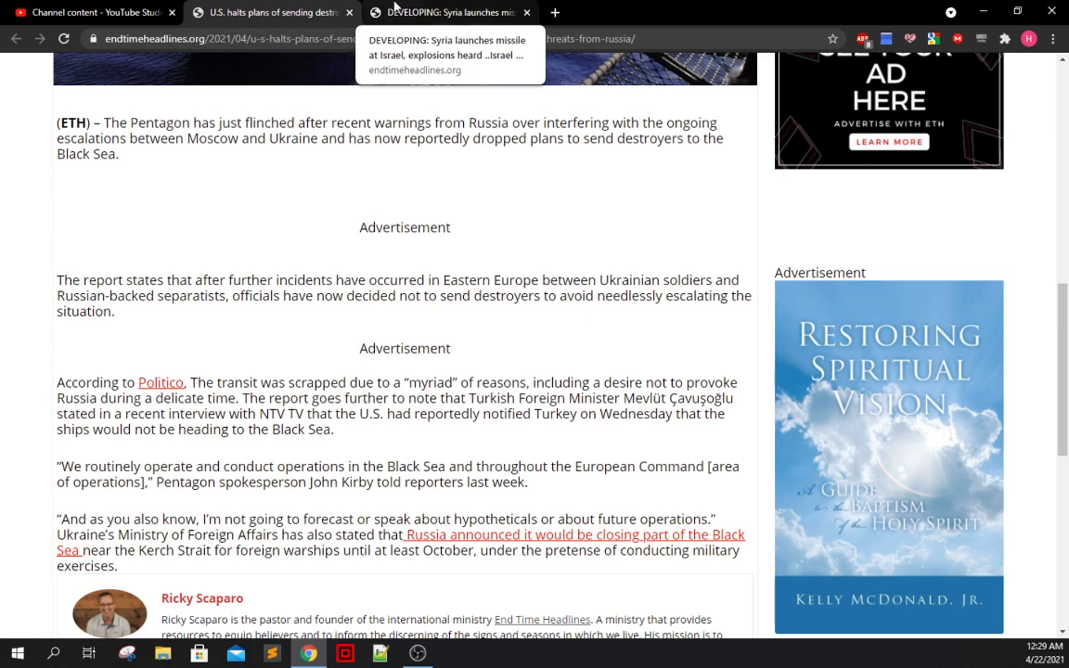
# Step: Switch to the third tab, 'DEVELOPING: Syria launches missile…'
pyautogui.click(450, 12)
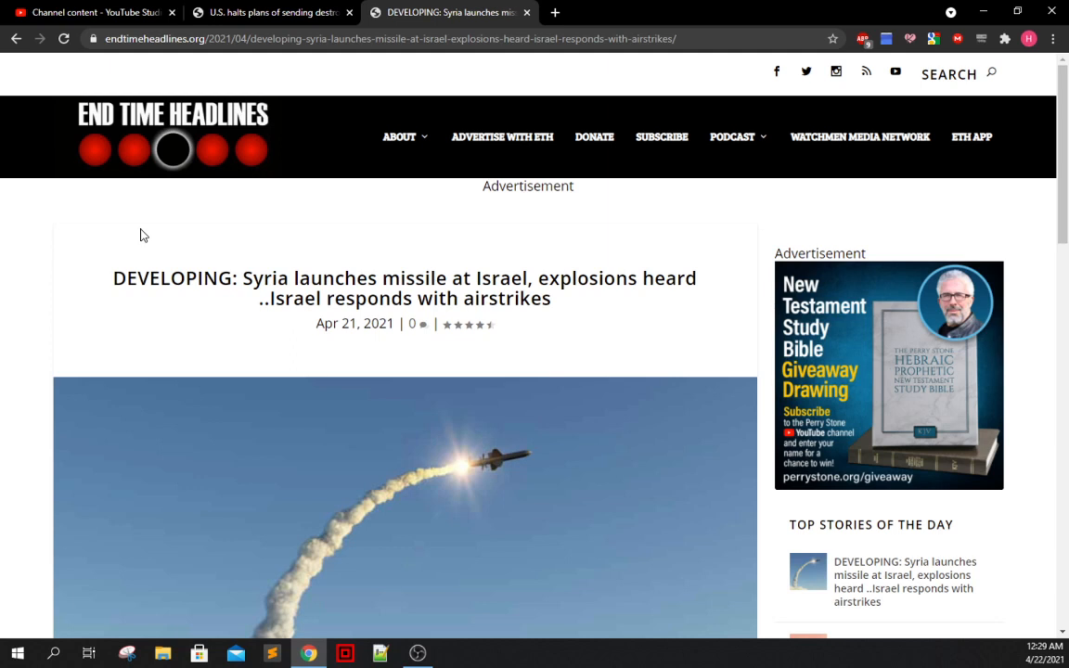
pyautogui.moveTo(67, 372)
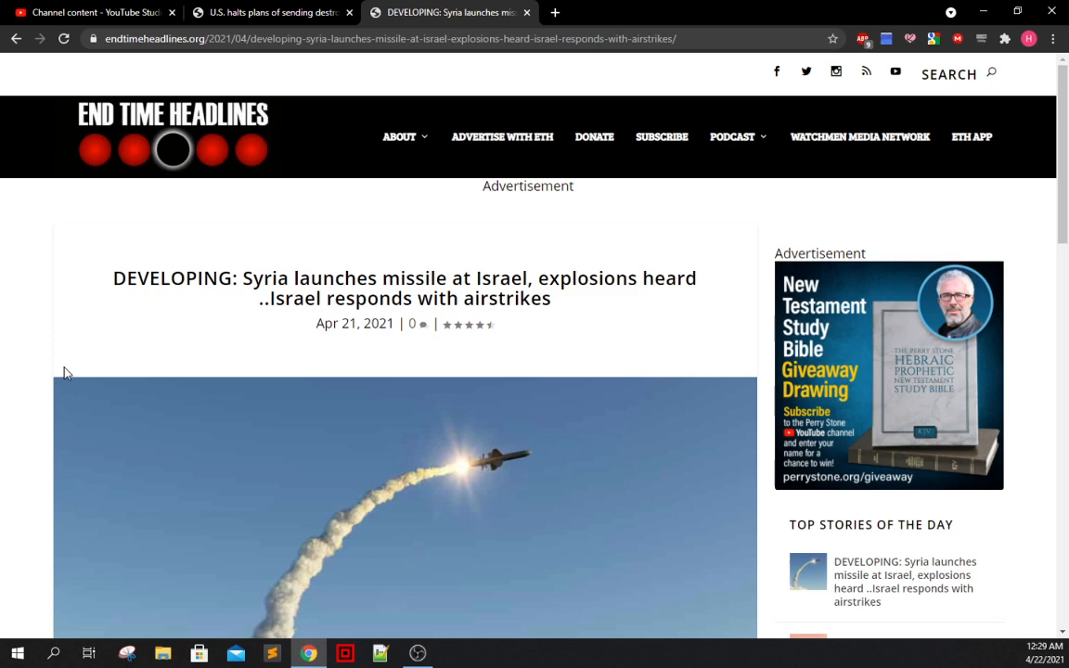
pyautogui.scroll(-3)
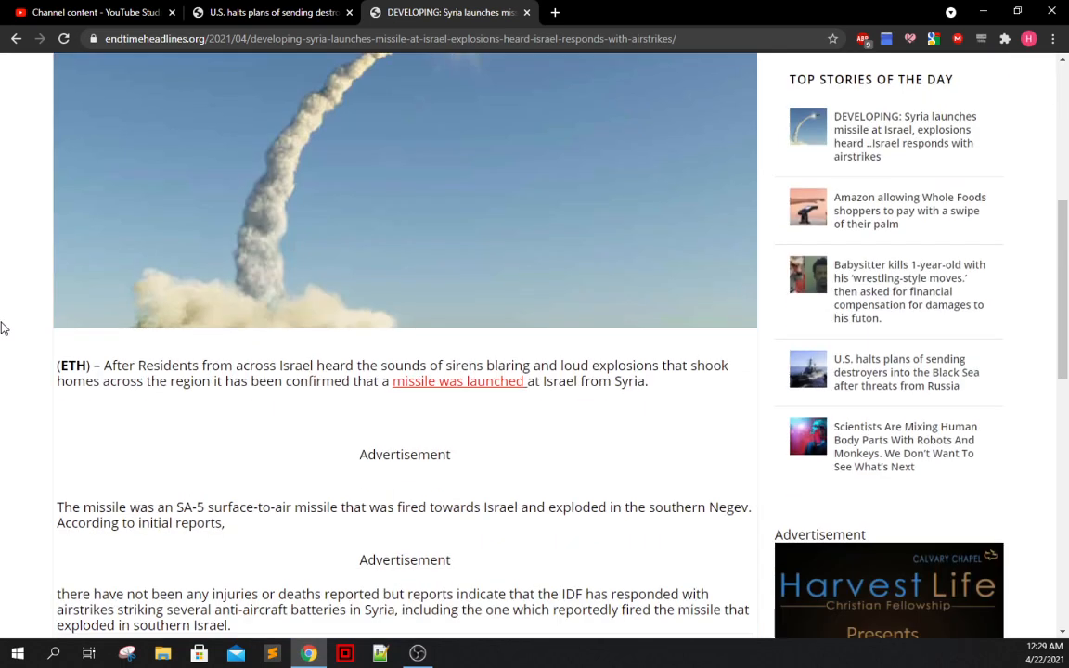
pyautogui.moveTo(37, 307)
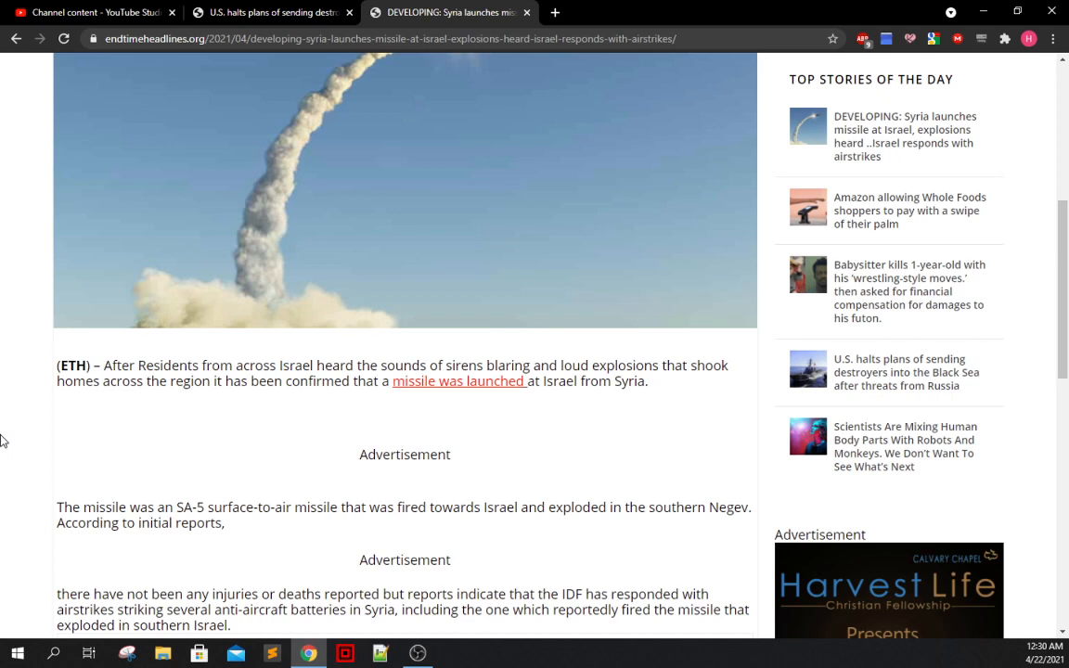
pyautogui.moveTo(8, 443)
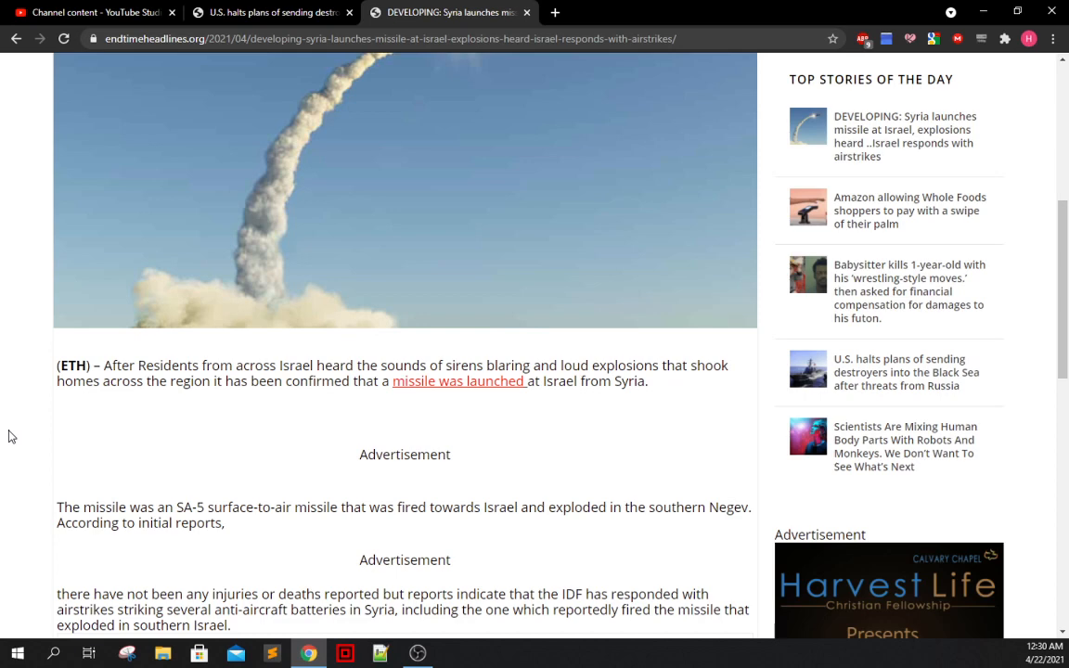
pyautogui.scroll(-3)
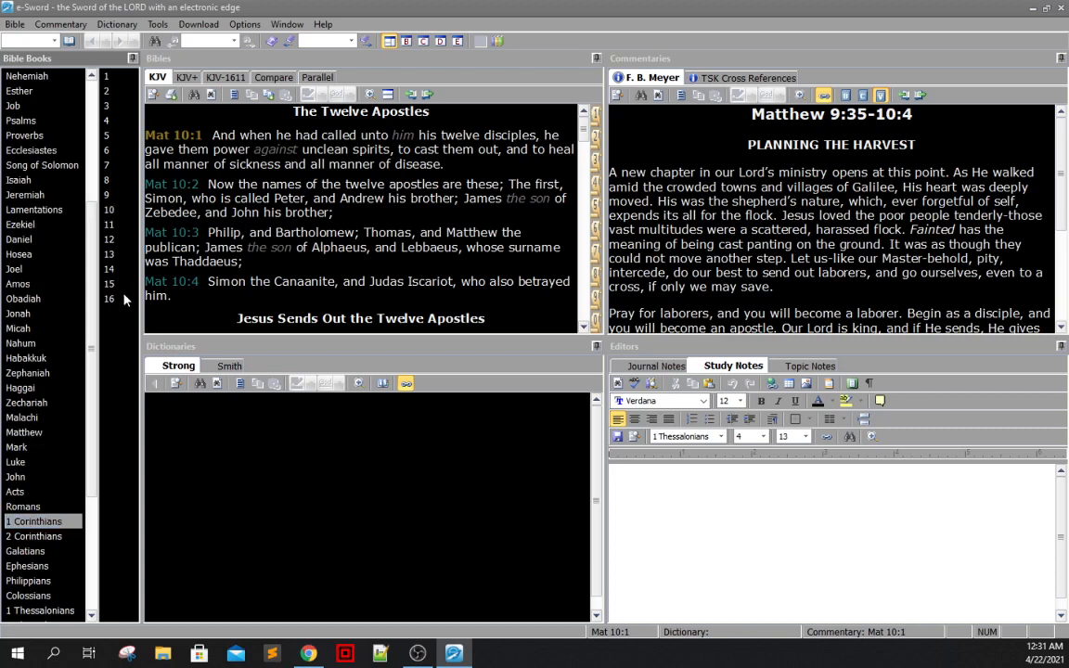
# Step: View 1 Corinthians 15 with verses 1–4 highlighted, then switch to John
pyautogui.click(109, 283)
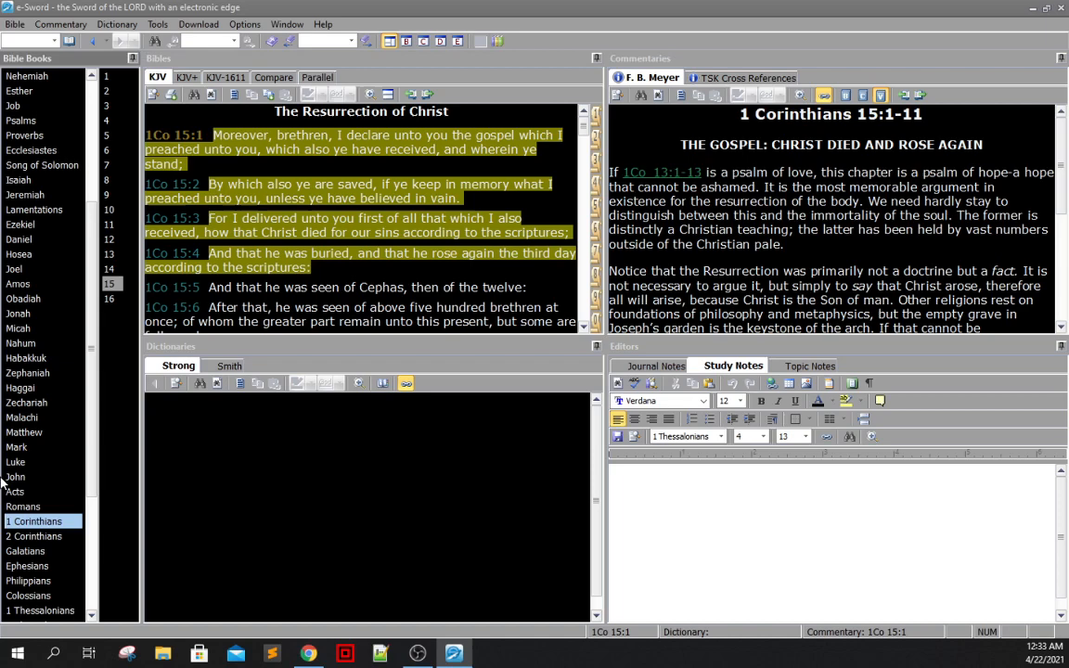
pyautogui.click(16, 476)
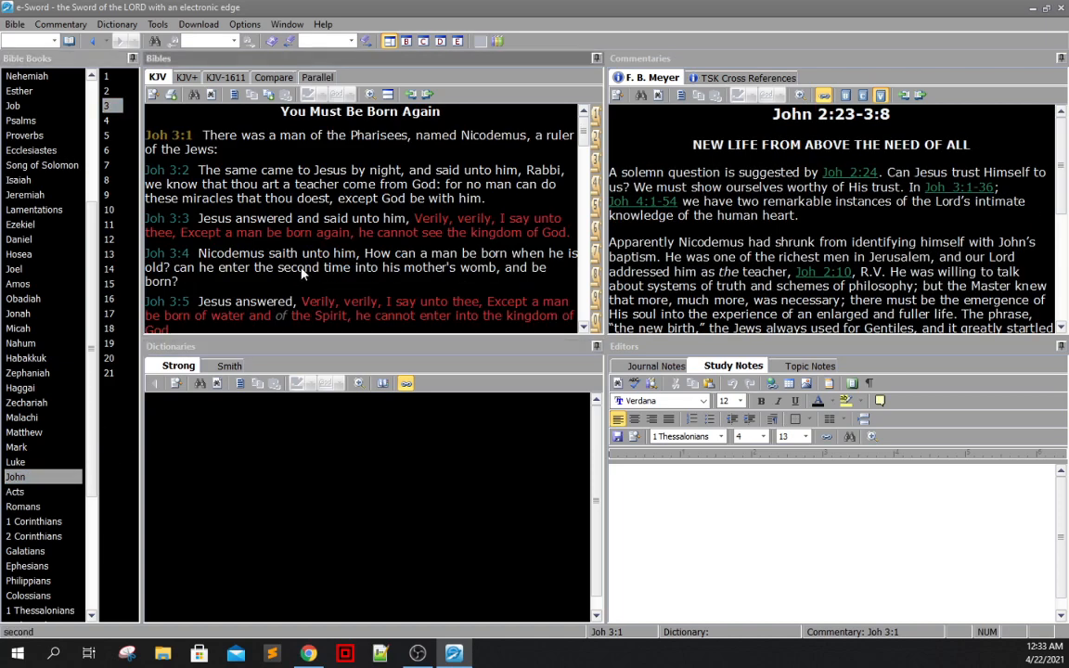
# Step: Scroll John 3 down to the 'For God So Loved the World' verses 15–19
pyautogui.scroll(-3)
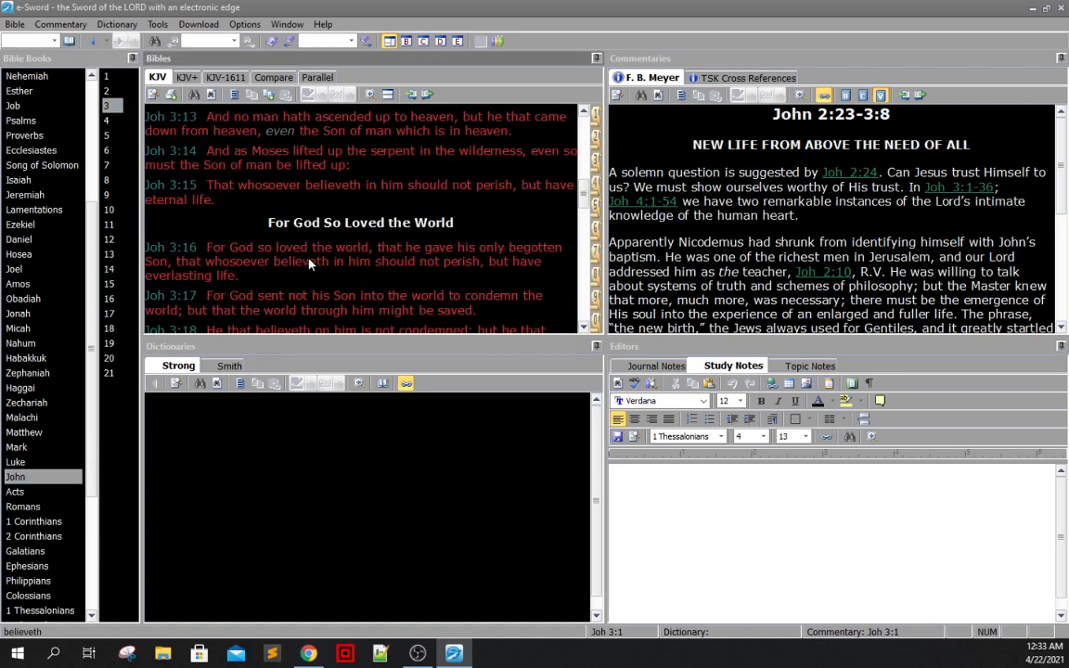
pyautogui.scroll(-3)
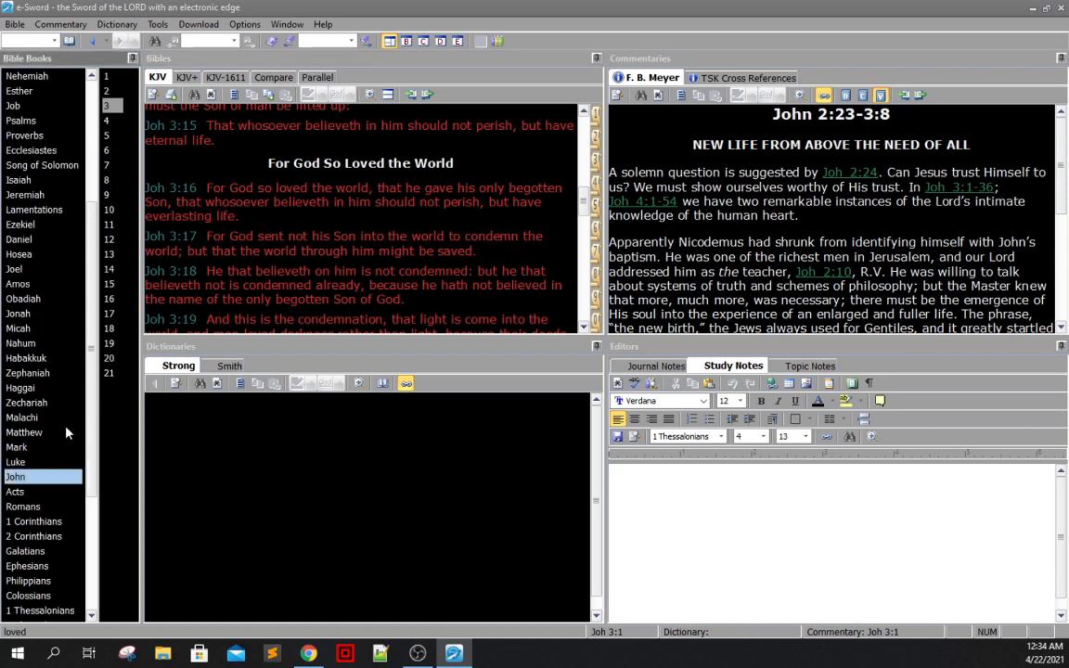
# Step: Open Ephesians 2 from the Bible Books list, showing highlighted verses 8–9
pyautogui.scroll(-3)
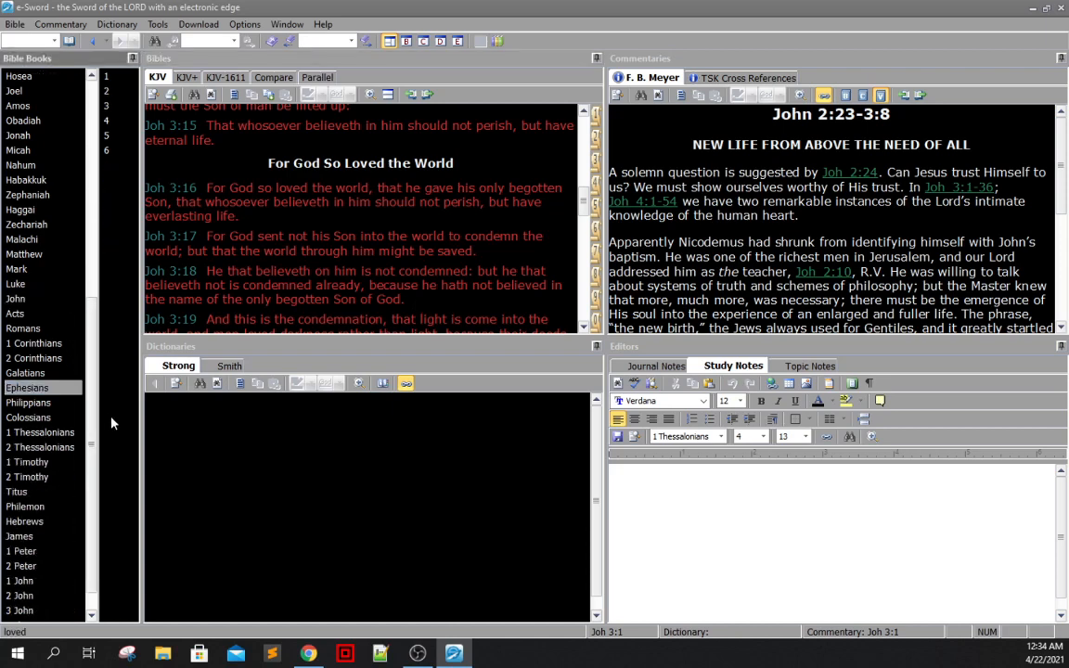
pyautogui.click(27, 387)
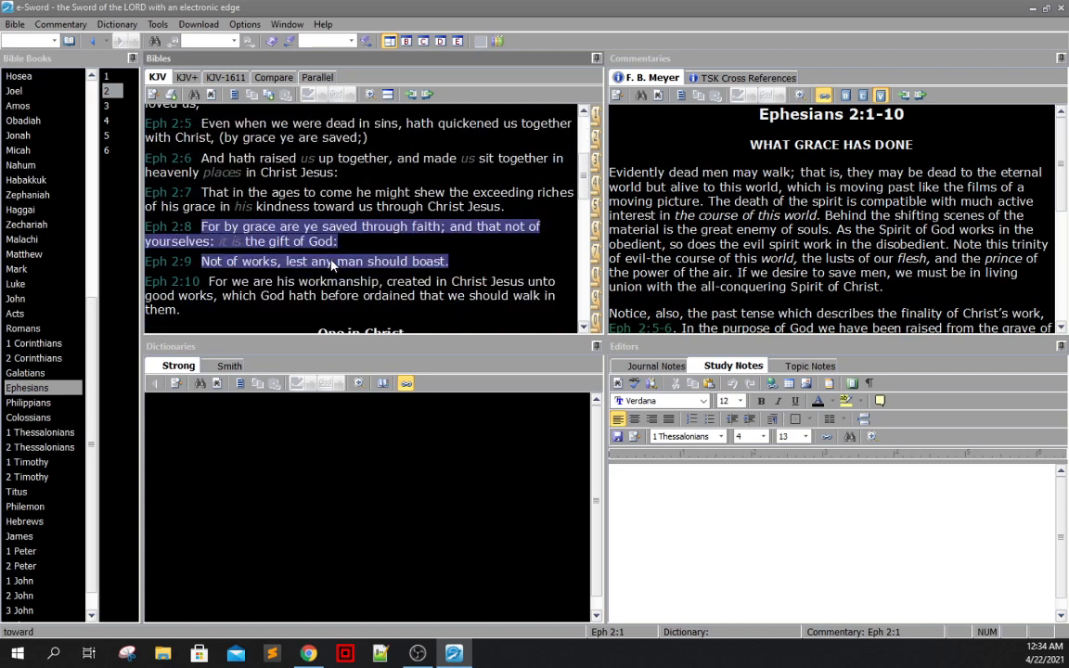
pyautogui.moveTo(403, 273)
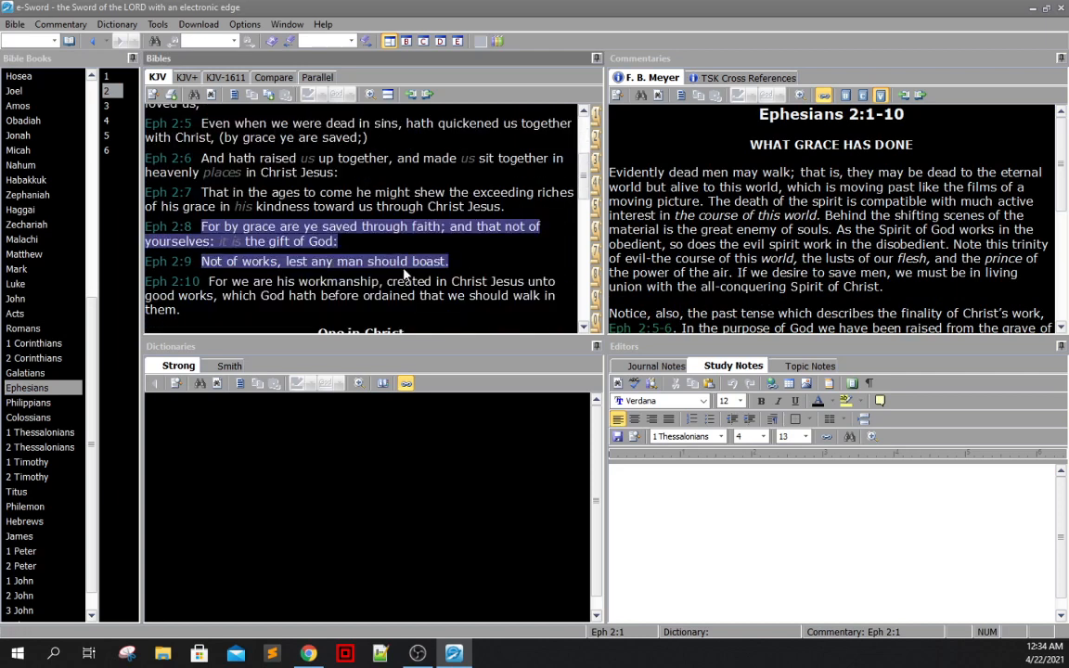